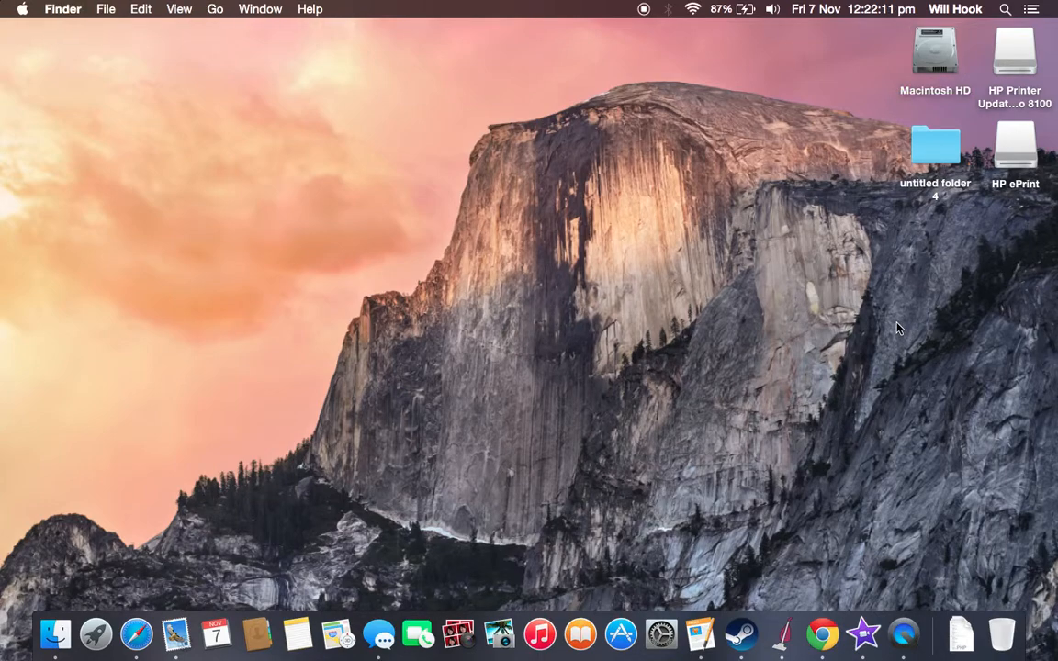
mouse_move(922, 46)
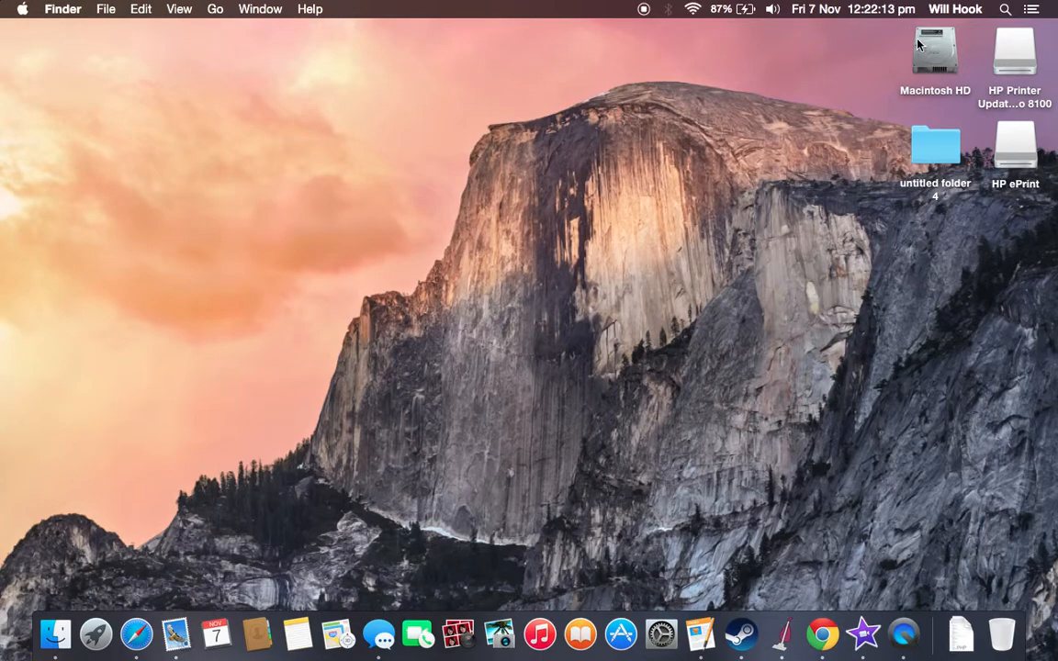
mouse_move(294, 6)
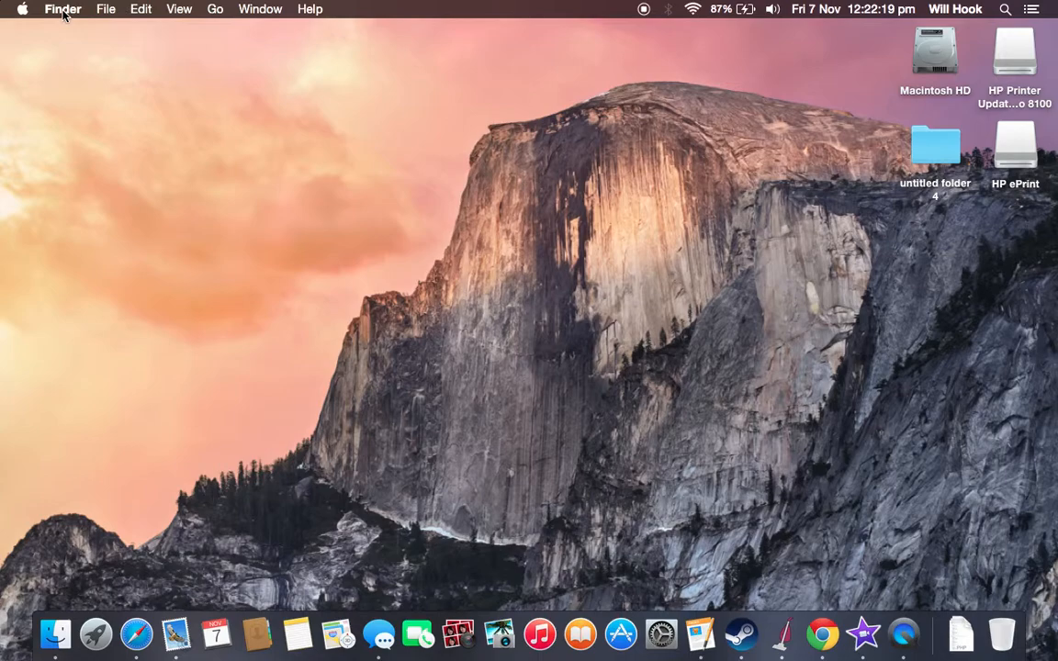
Step: In Finder Preferences, toggle hard disks off and back on for the desktop
left_click(62, 8)
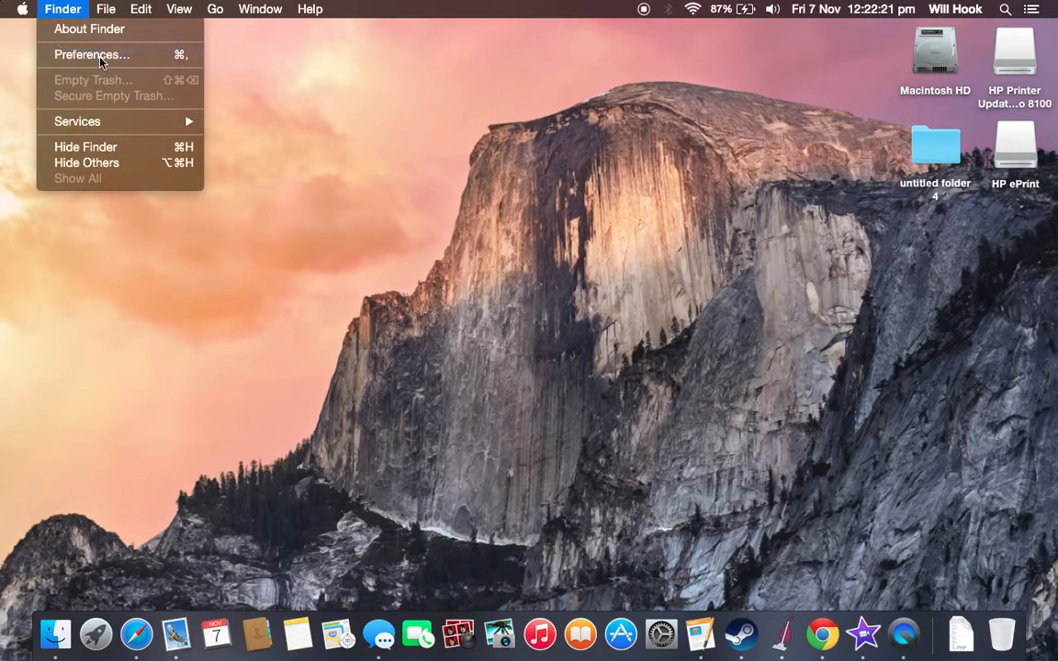
left_click(92, 56)
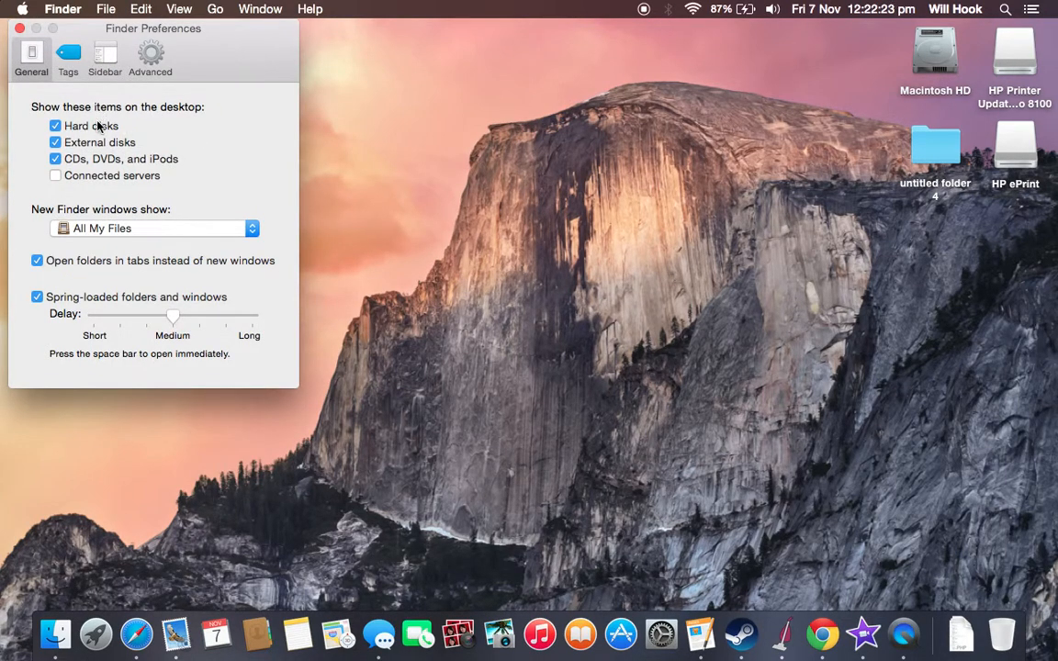
left_click(55, 125)
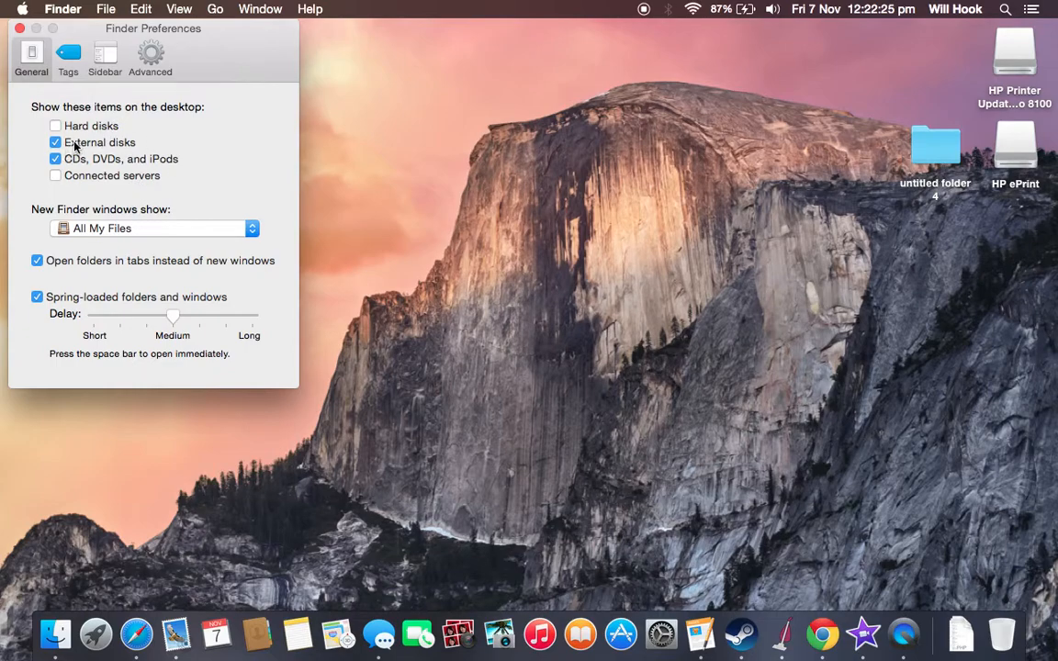
left_click(56, 124)
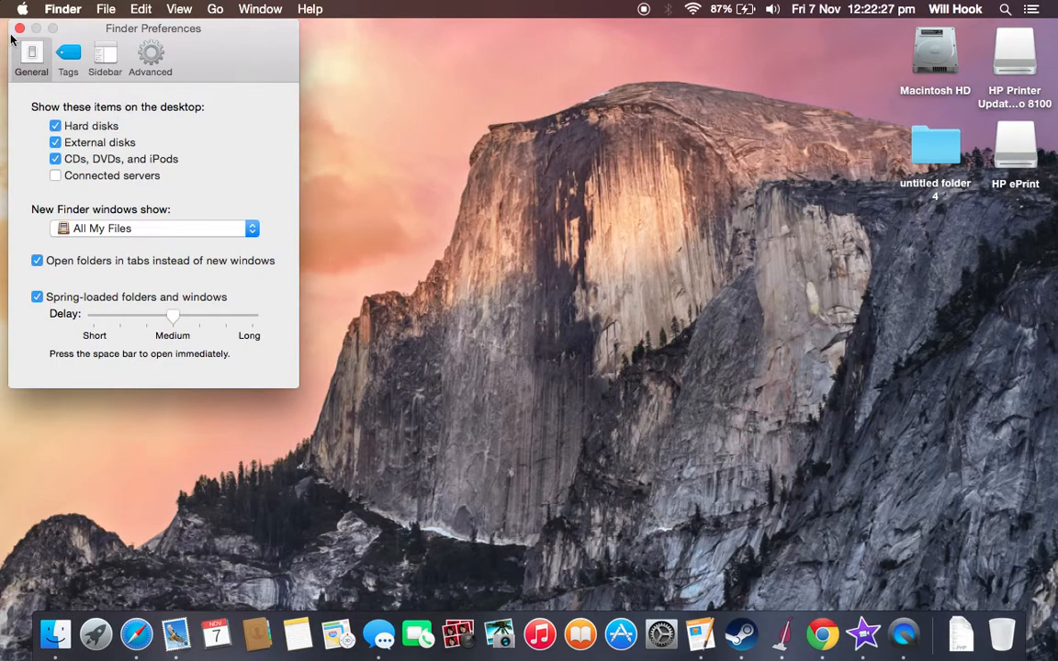
left_click(19, 28)
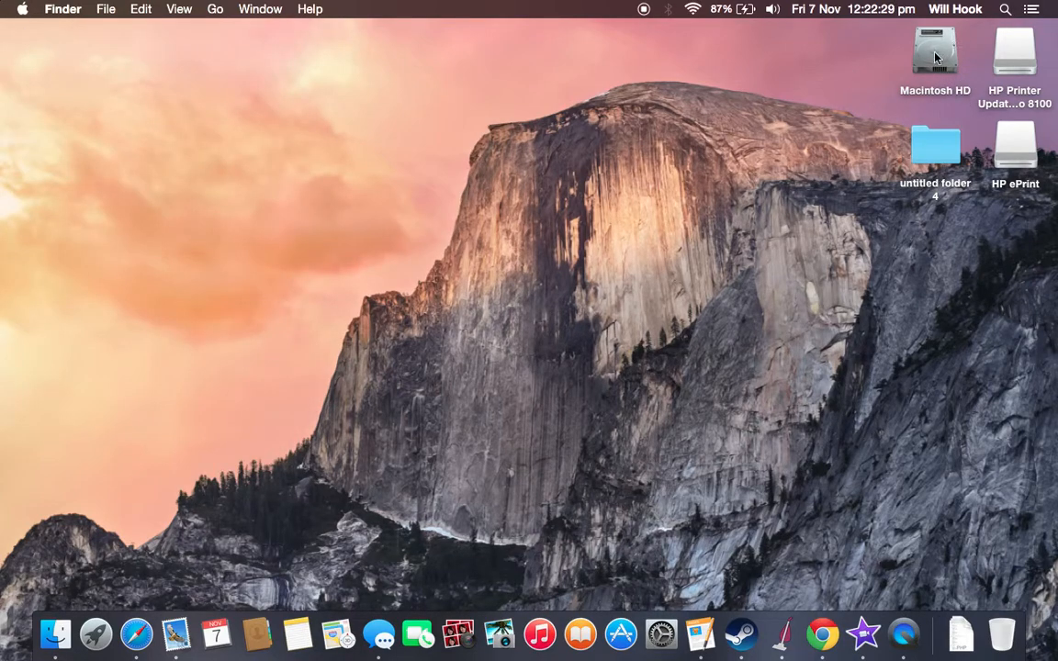
Step: Open Macintosh HD, cancel trashing Outlast.dmg, and browse into the Library folder
double_click(935, 52)
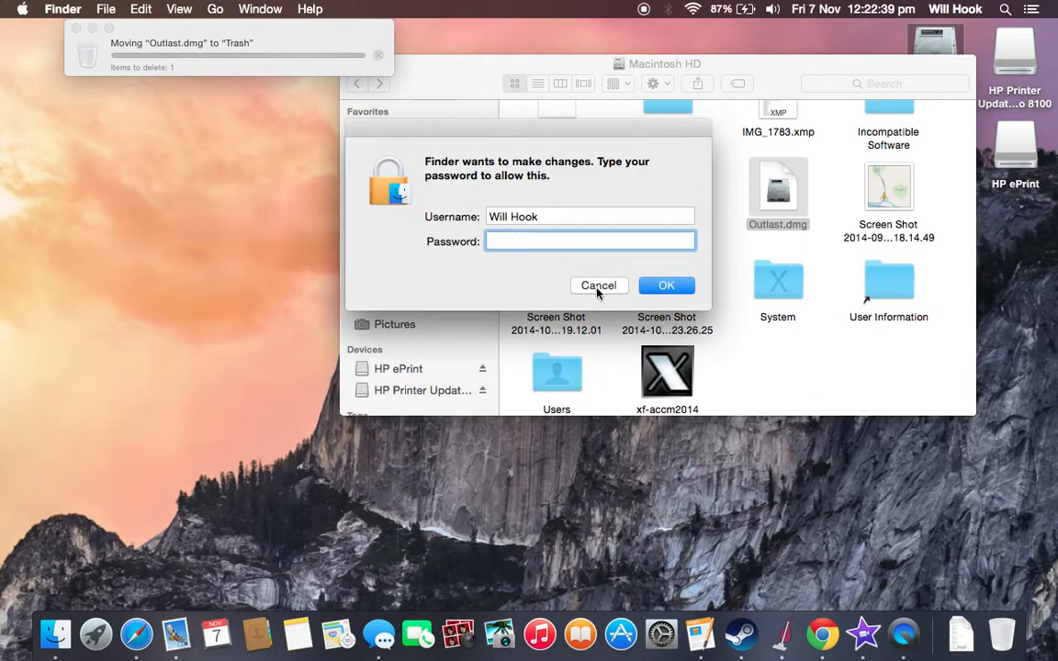
left_click(599, 284)
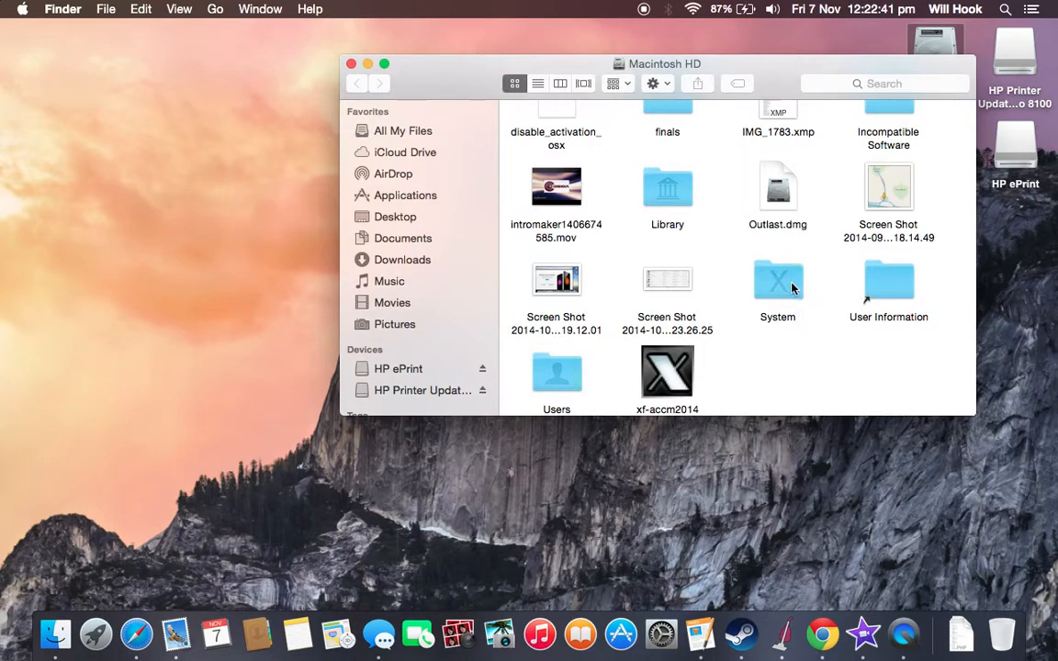
mouse_move(780, 283)
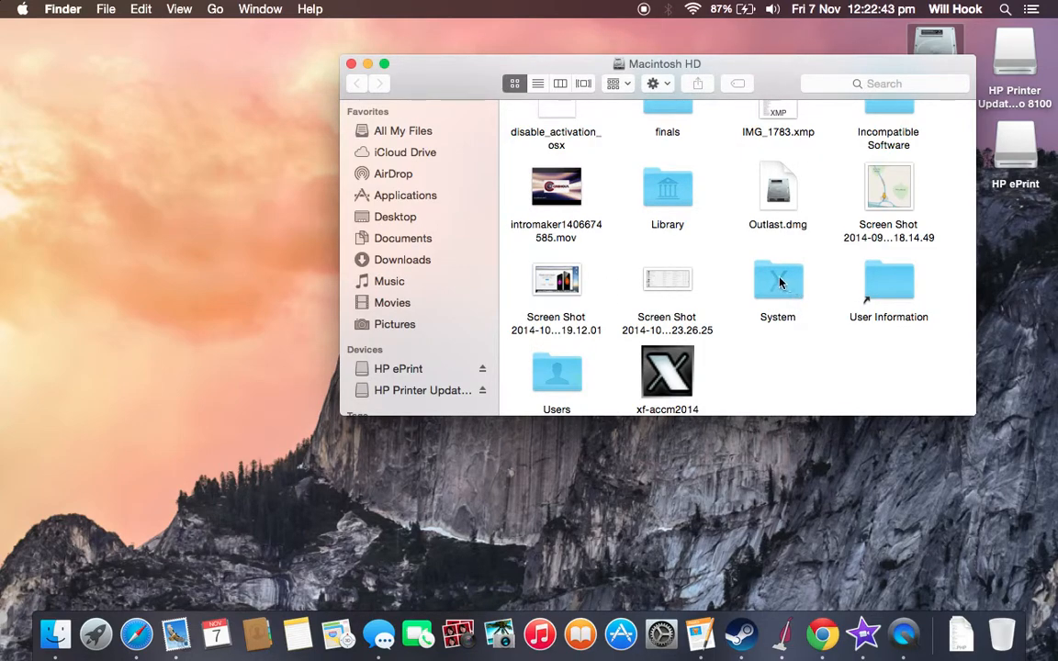
double_click(667, 187)
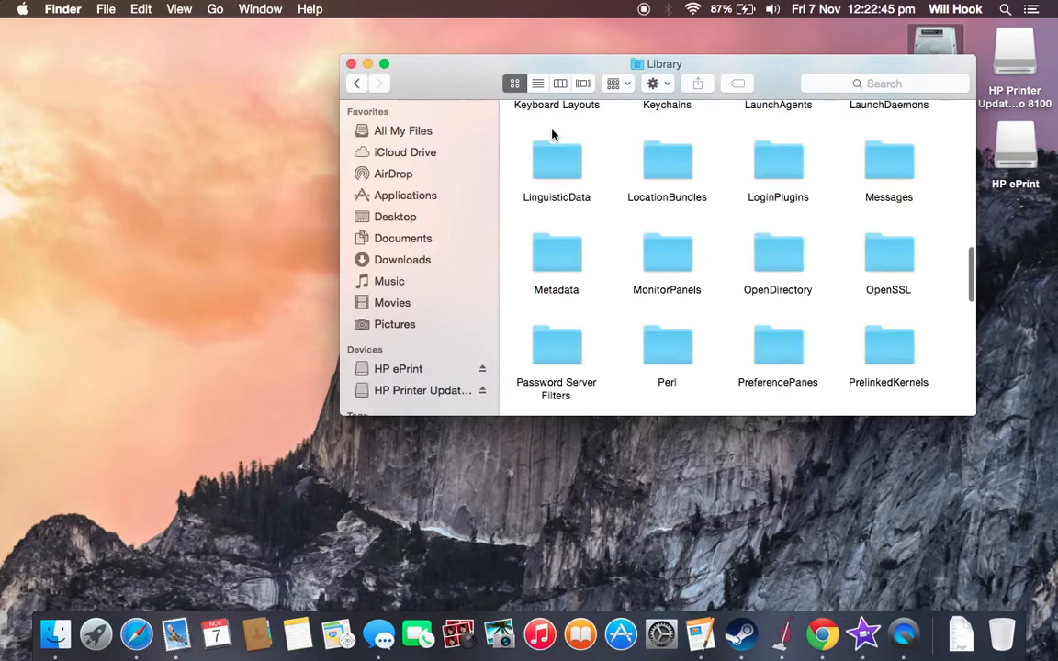
mouse_move(808, 331)
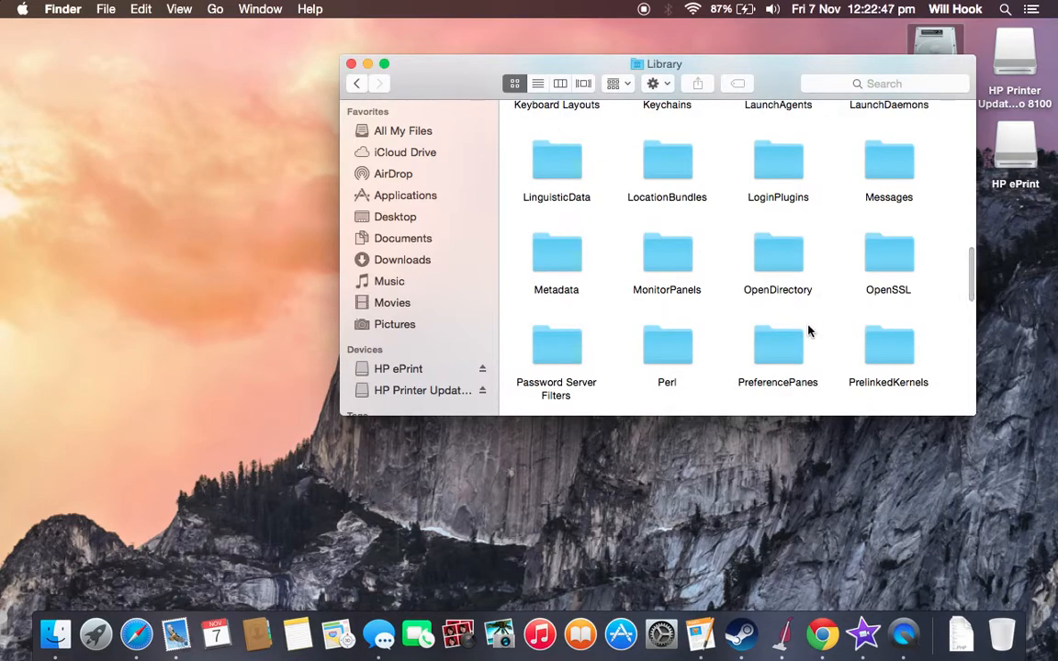
scroll("down", 3)
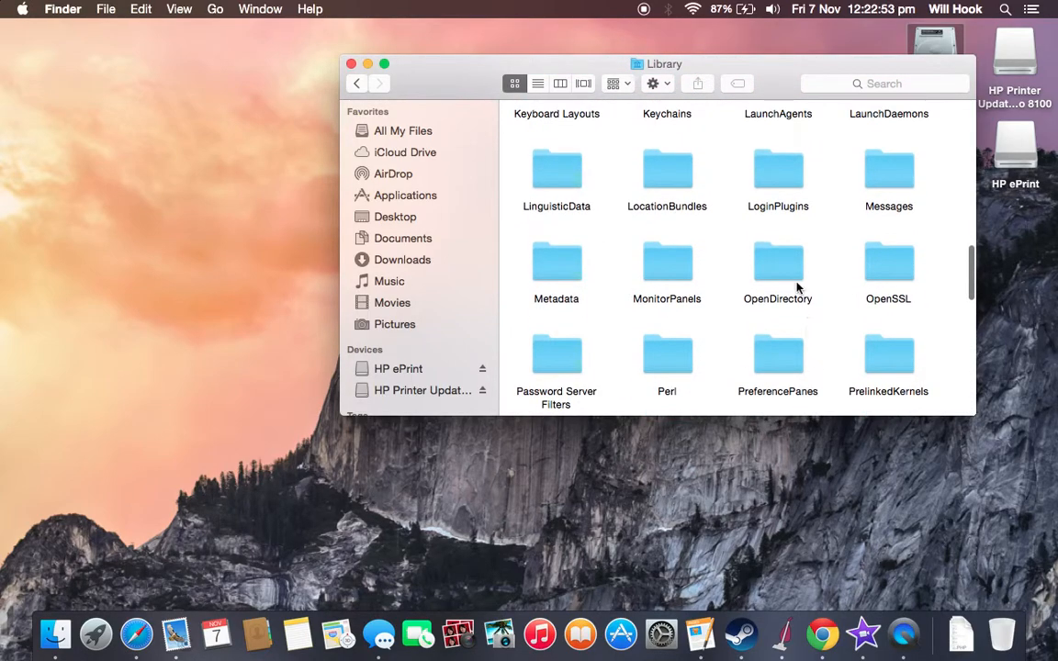
Step: Enter LoginPlugins, dismiss the no-application warning, and show BezelServices.loginPlugin's context menu
double_click(779, 168)
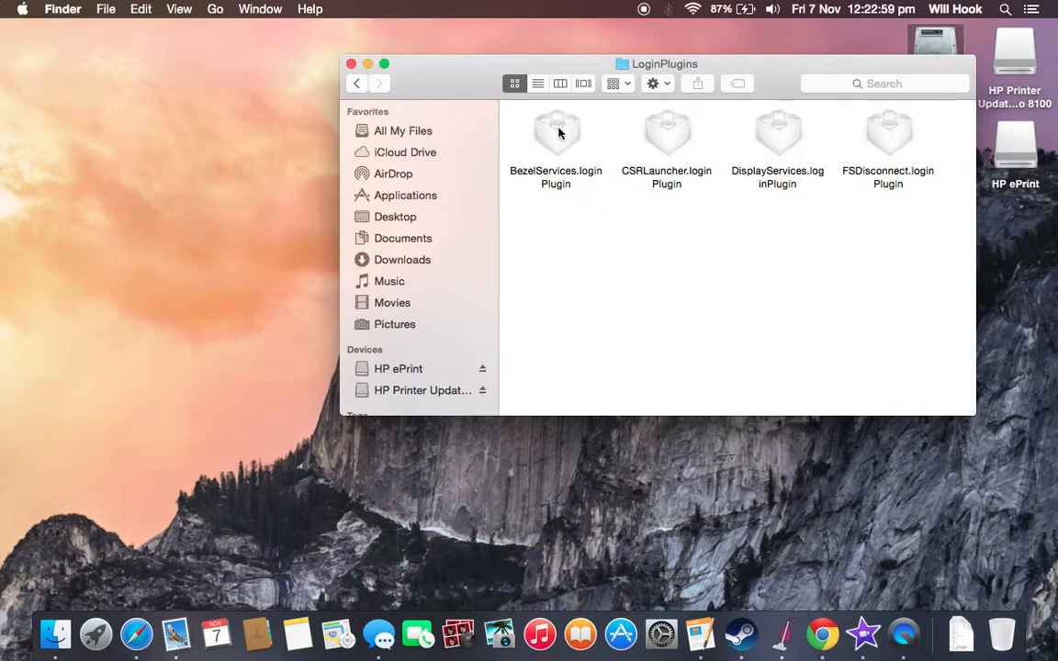
double_click(555, 132)
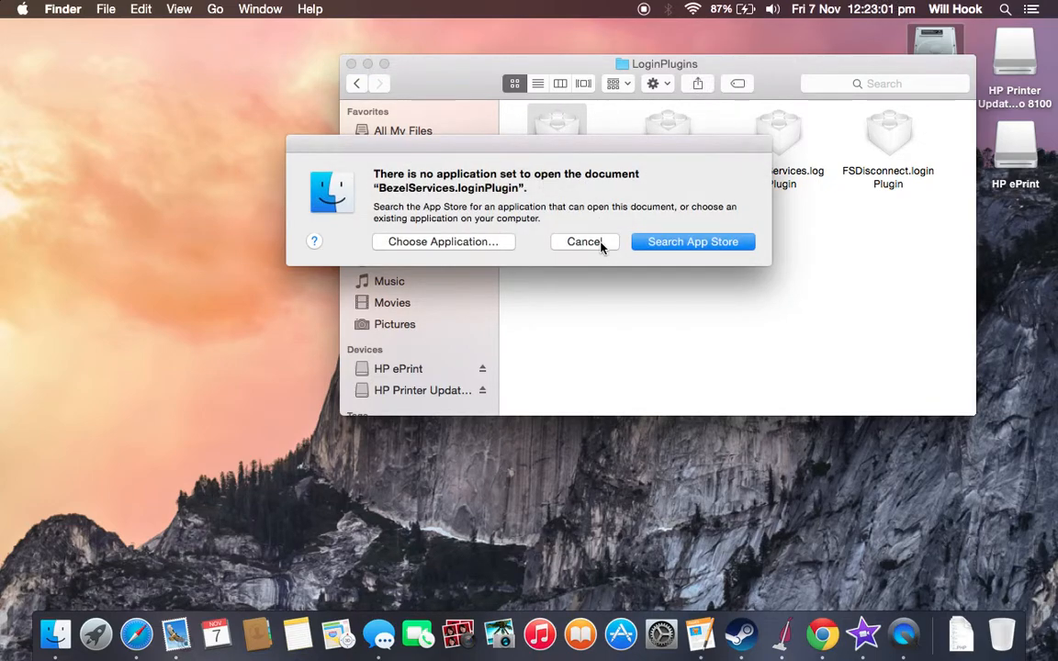
left_click(584, 242)
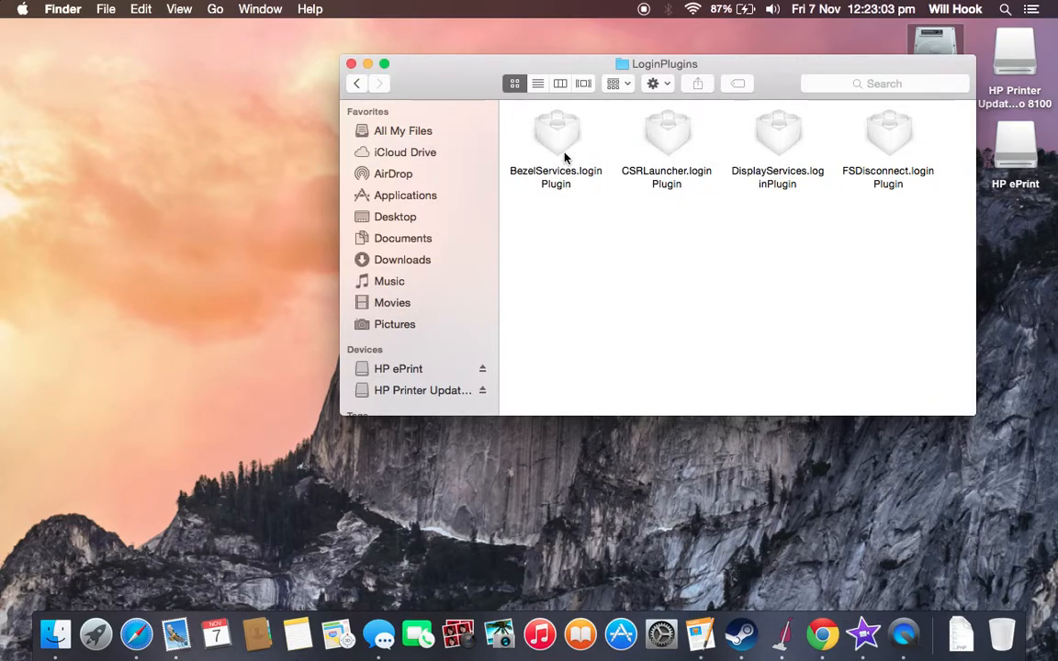
right_click(555, 132)
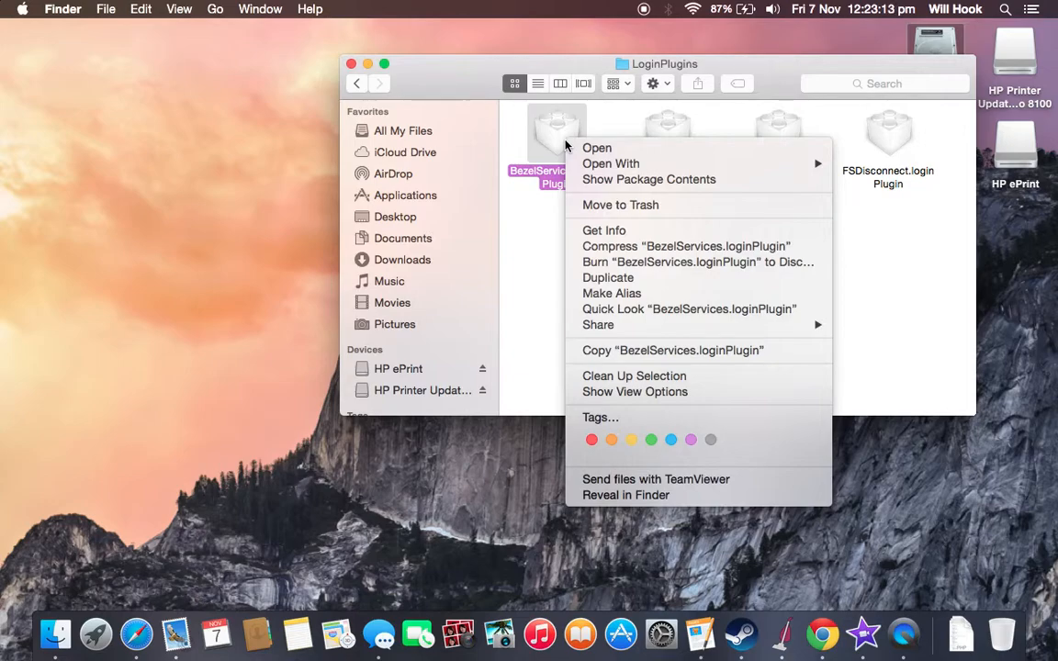
mouse_move(665, 188)
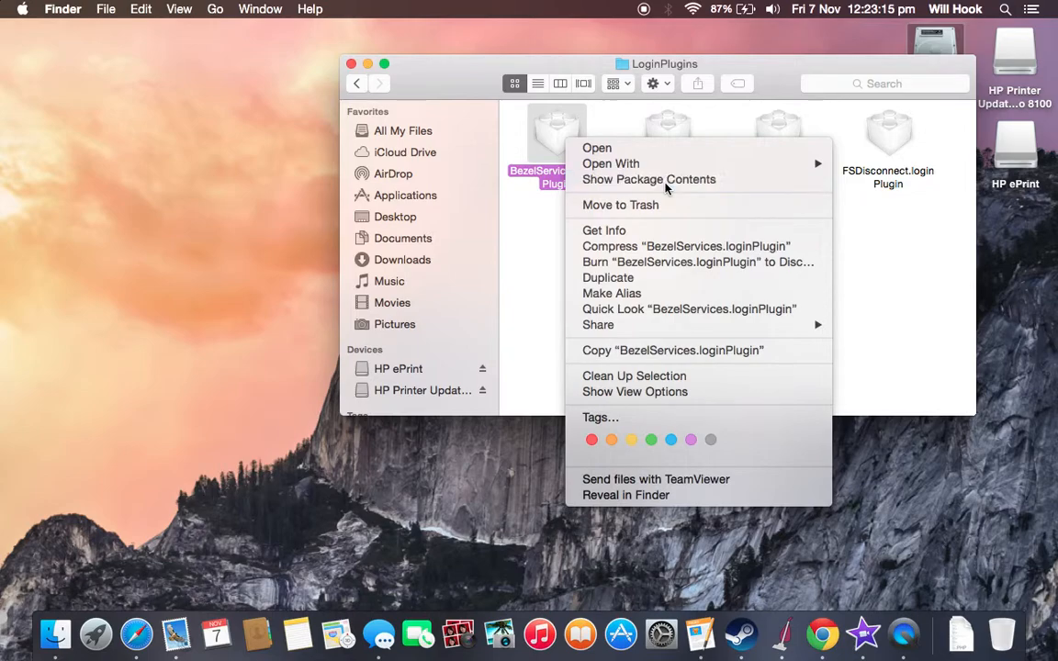
Step: Show Package Contents, browse Contents > Resources, and scroll to volume.aiff
left_click(648, 180)
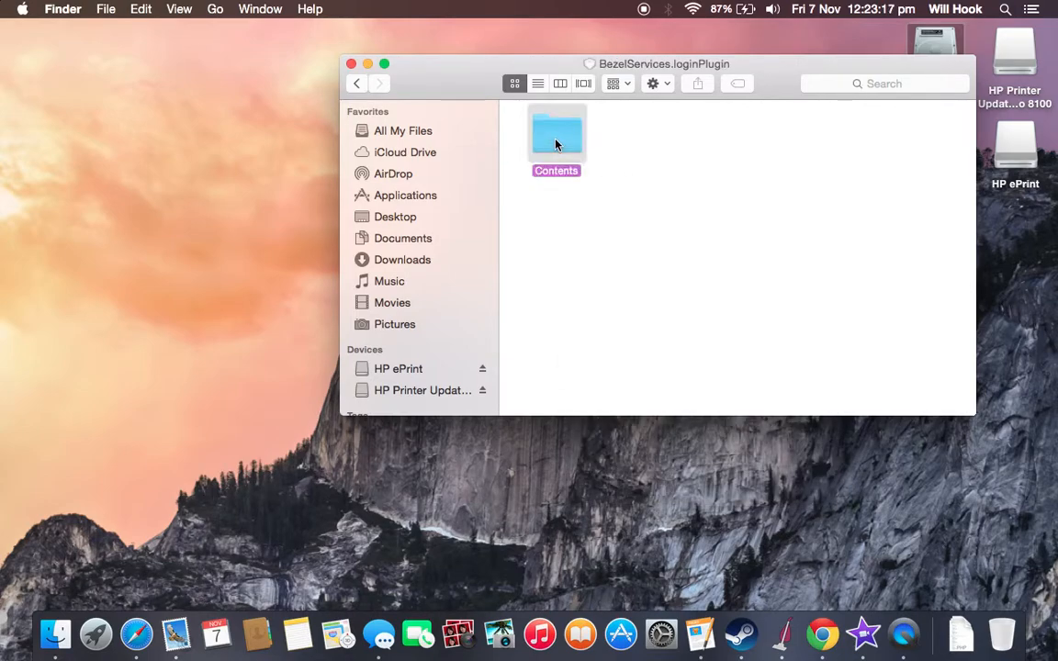
double_click(555, 138)
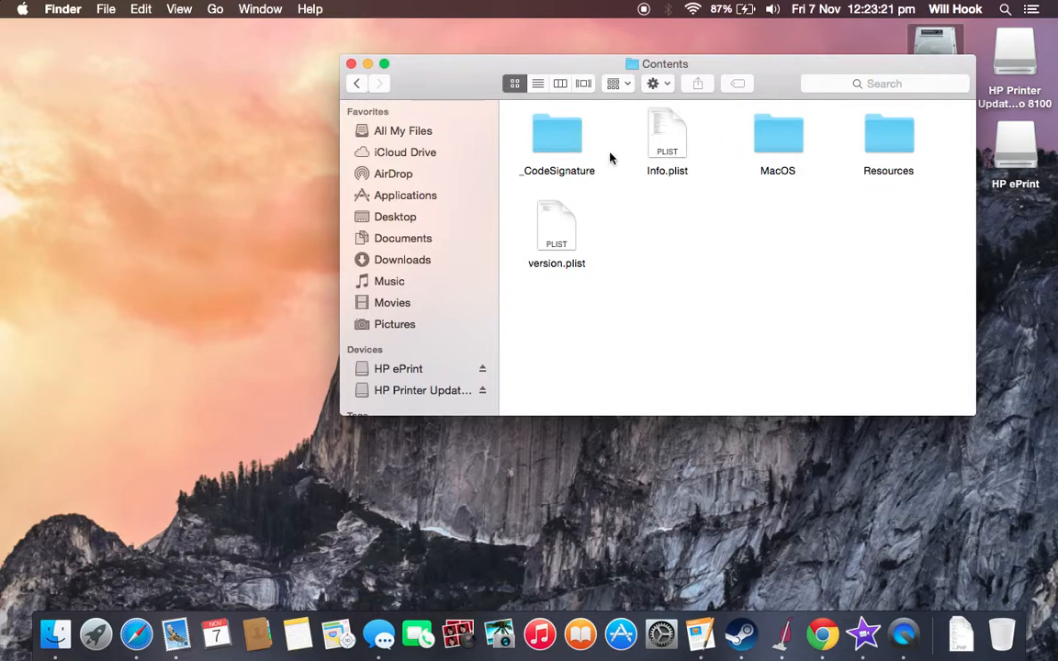
double_click(889, 135)
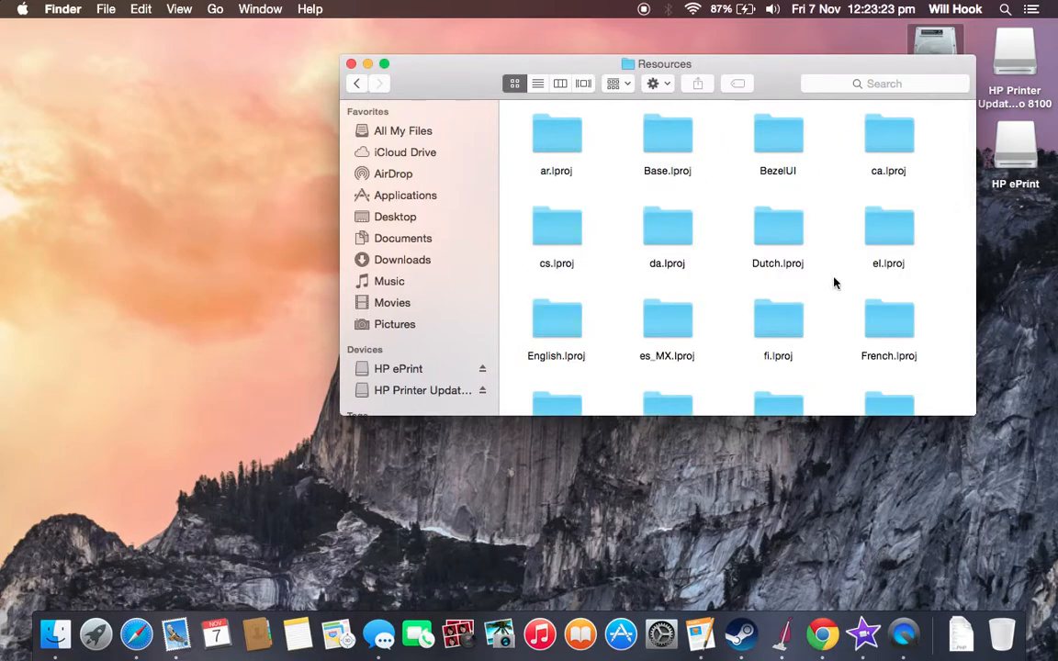
scroll("down", 3)
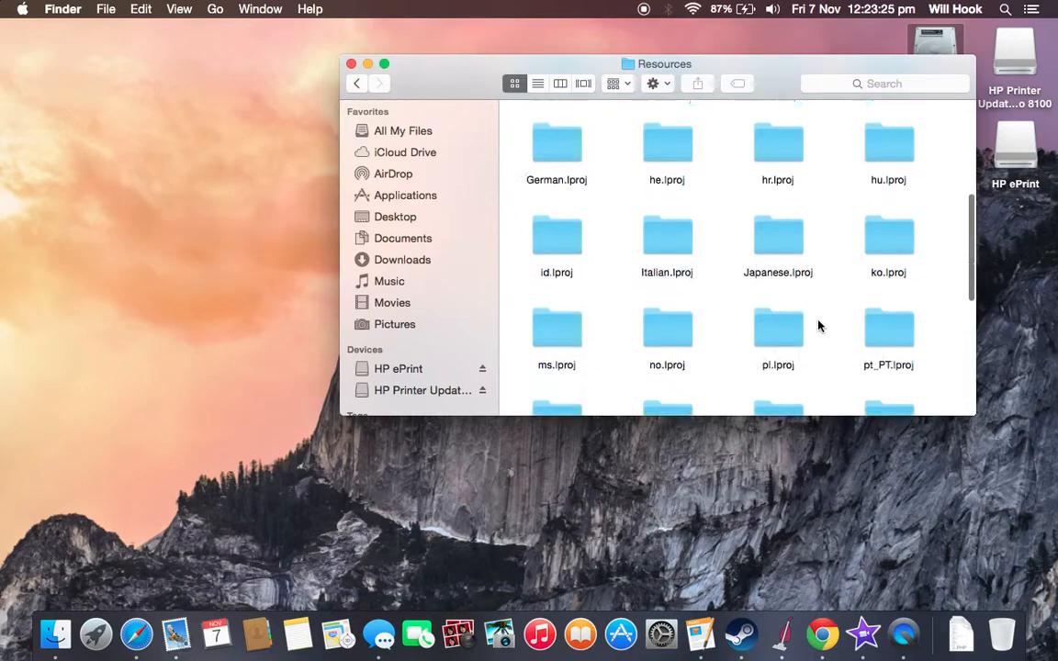
scroll("down", 3)
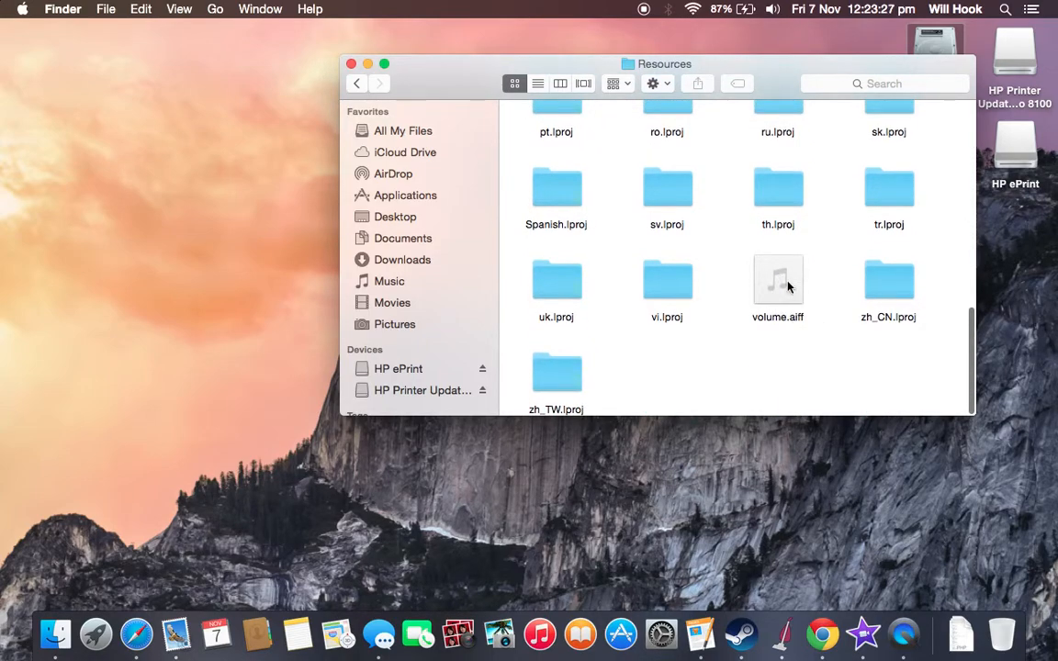
mouse_move(808, 331)
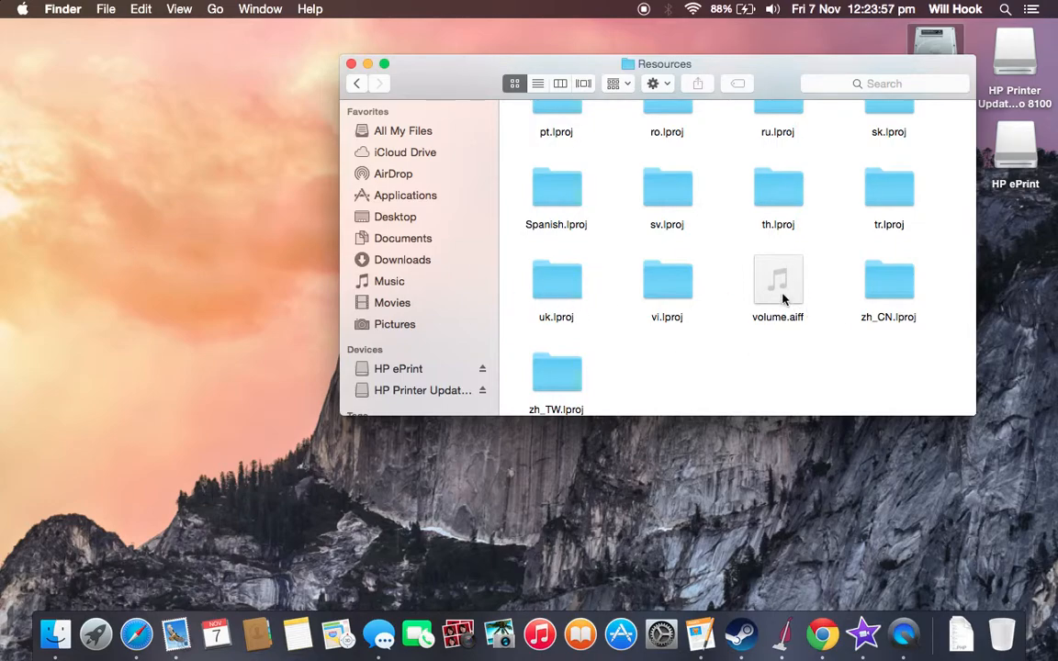
Step: Drop the older volume.aiff into Resources and authenticate with the administrator password
left_click(779, 279)
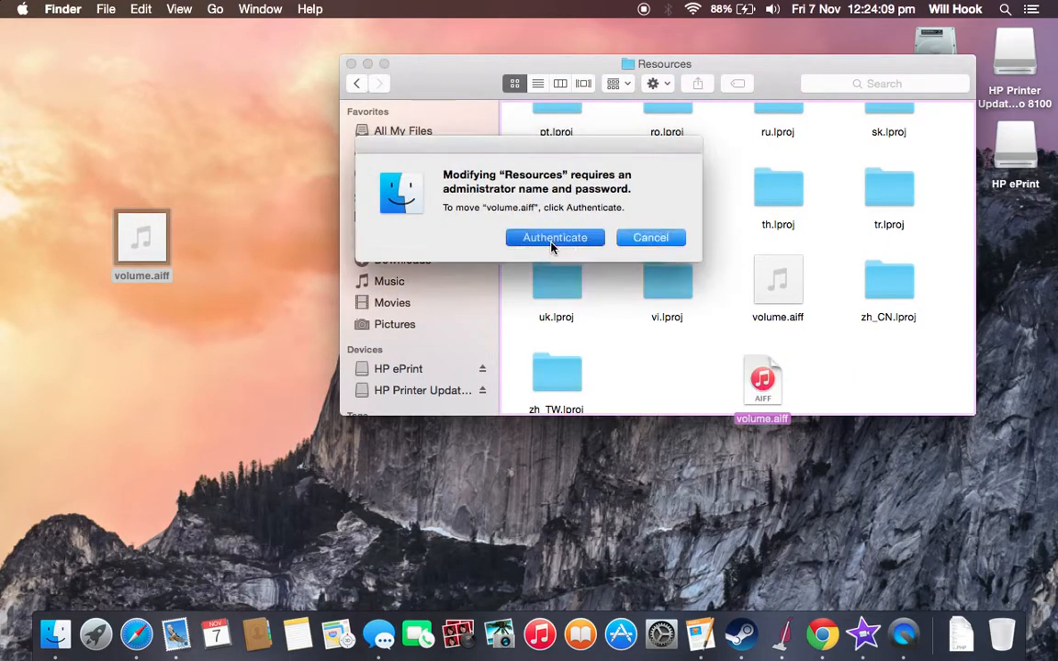
left_click(555, 237)
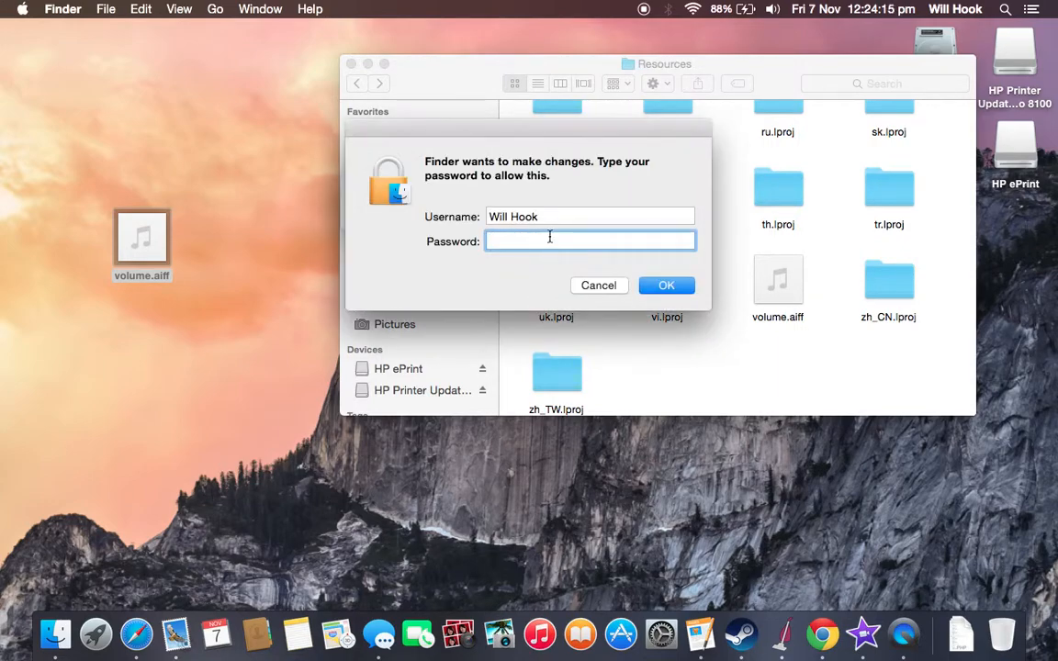
type("password")
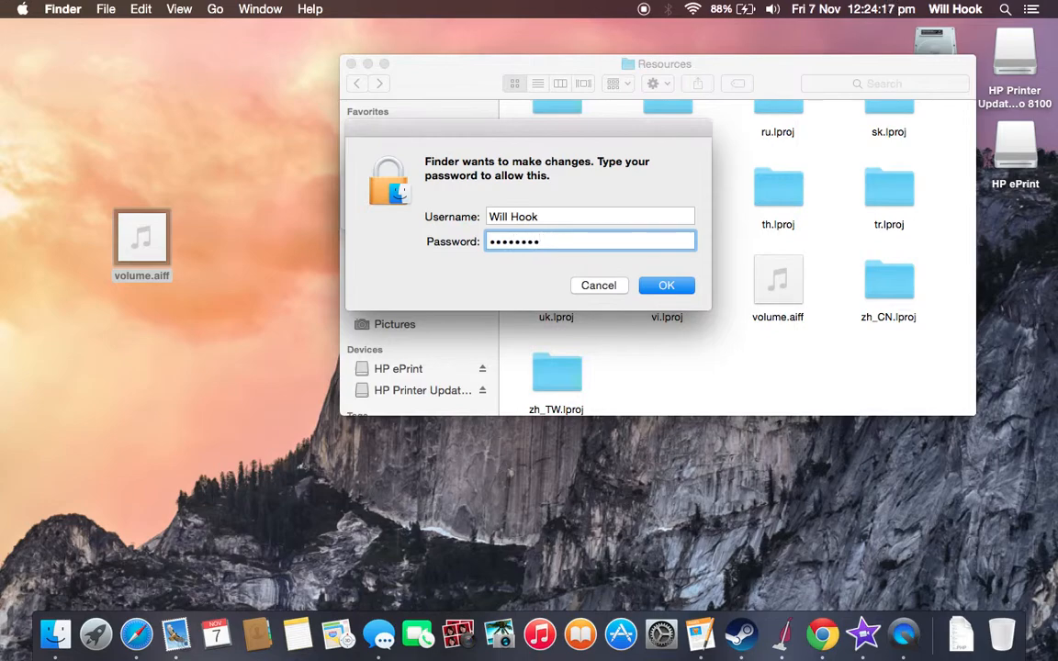
left_click(665, 285)
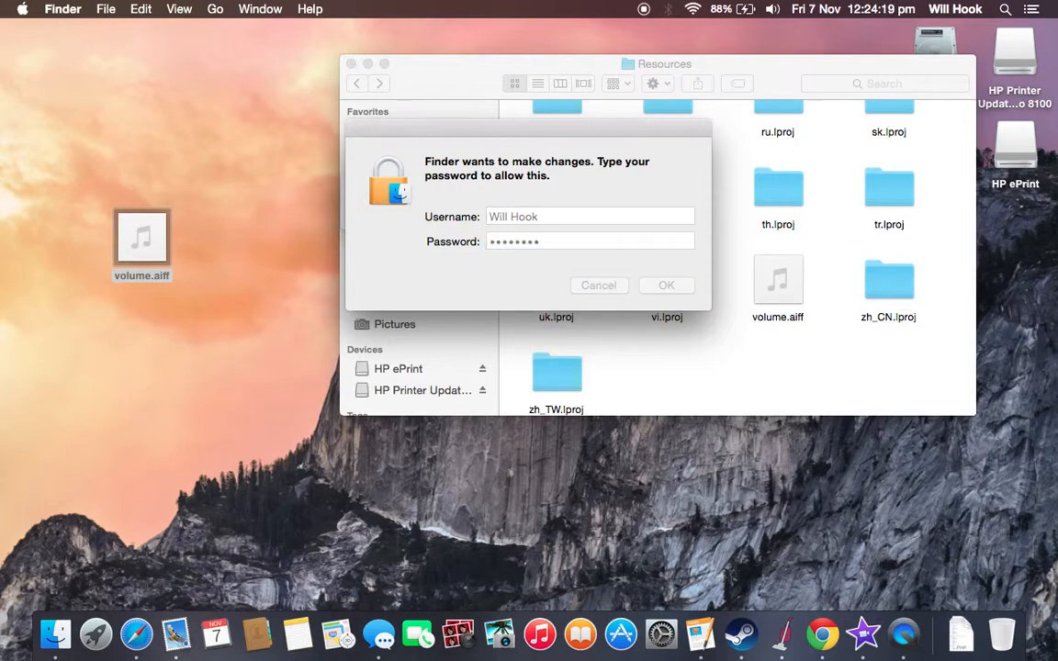
left_click(665, 285)
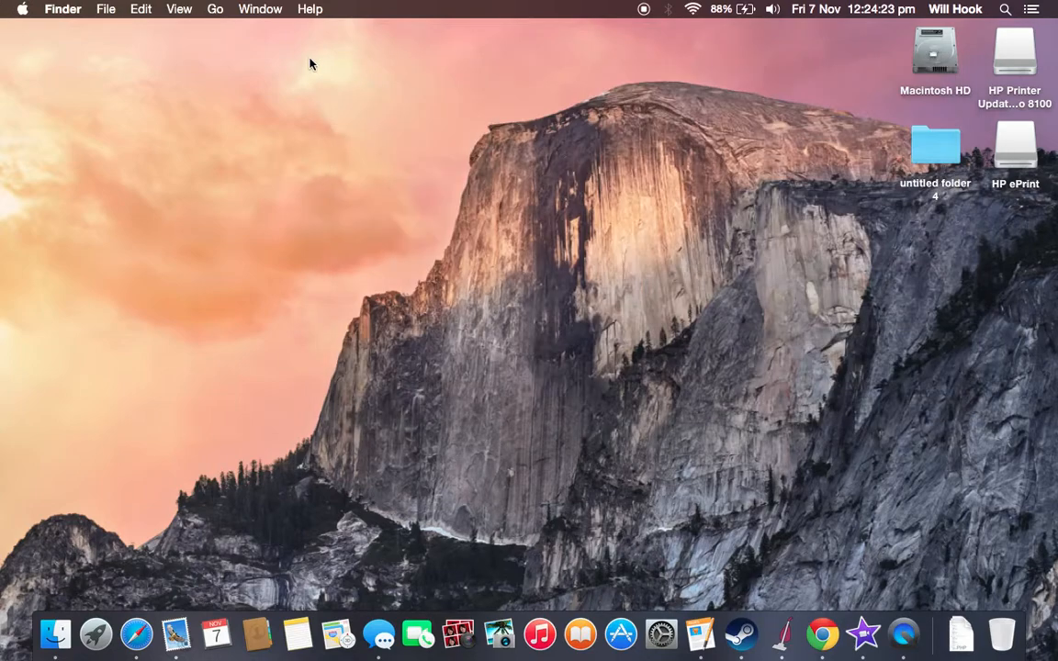
Step: Restart the Mac from the Apple menu to apply the new volume sound
left_click(22, 10)
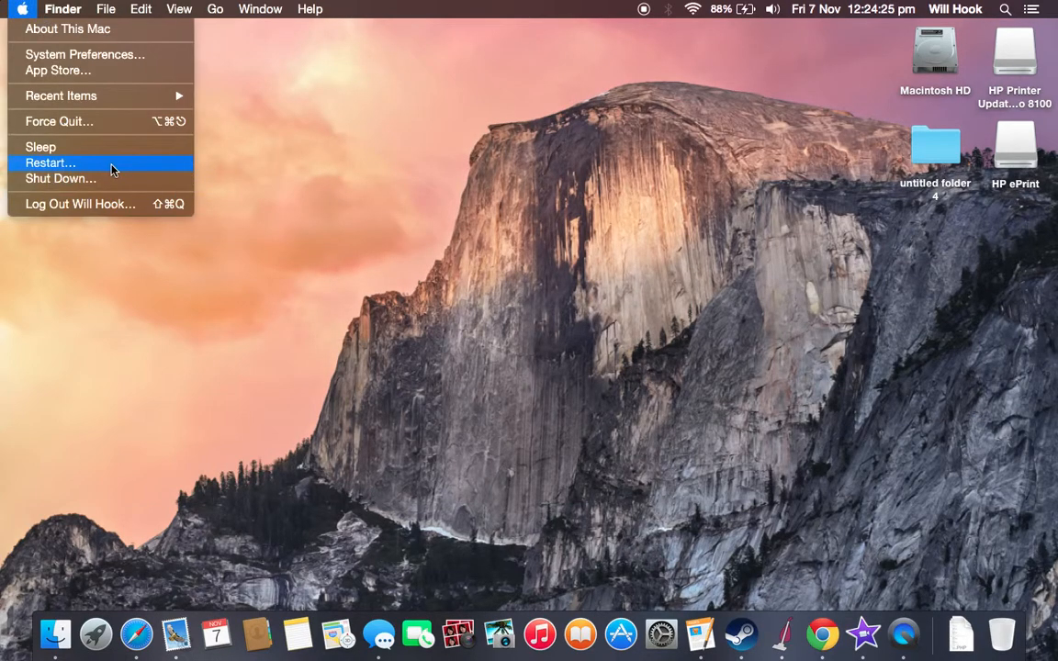
mouse_move(621, 374)
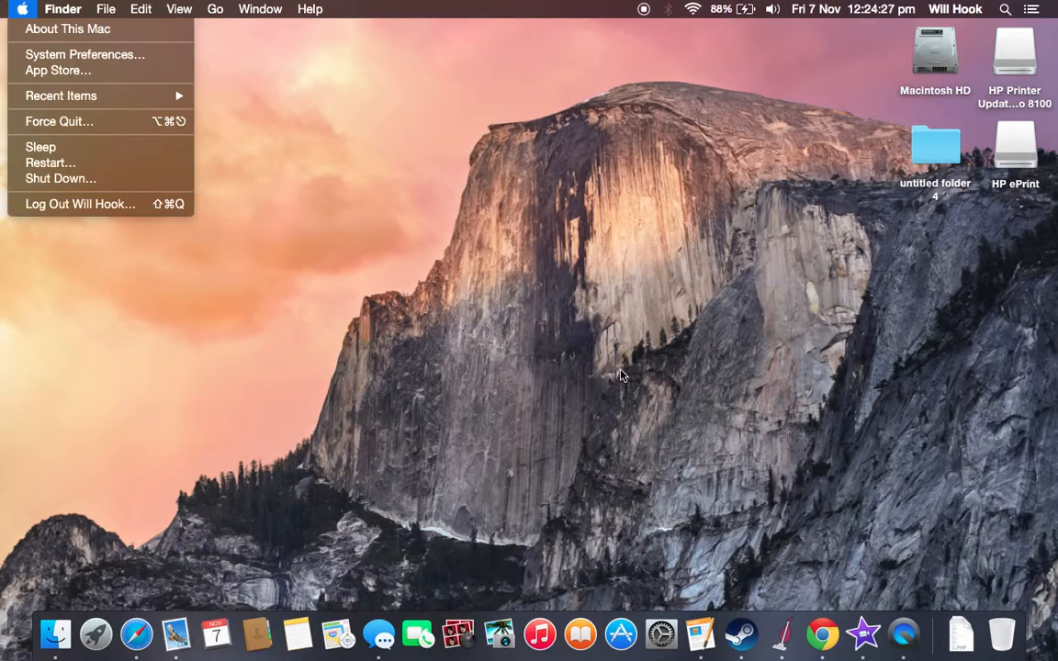
left_click(477, 213)
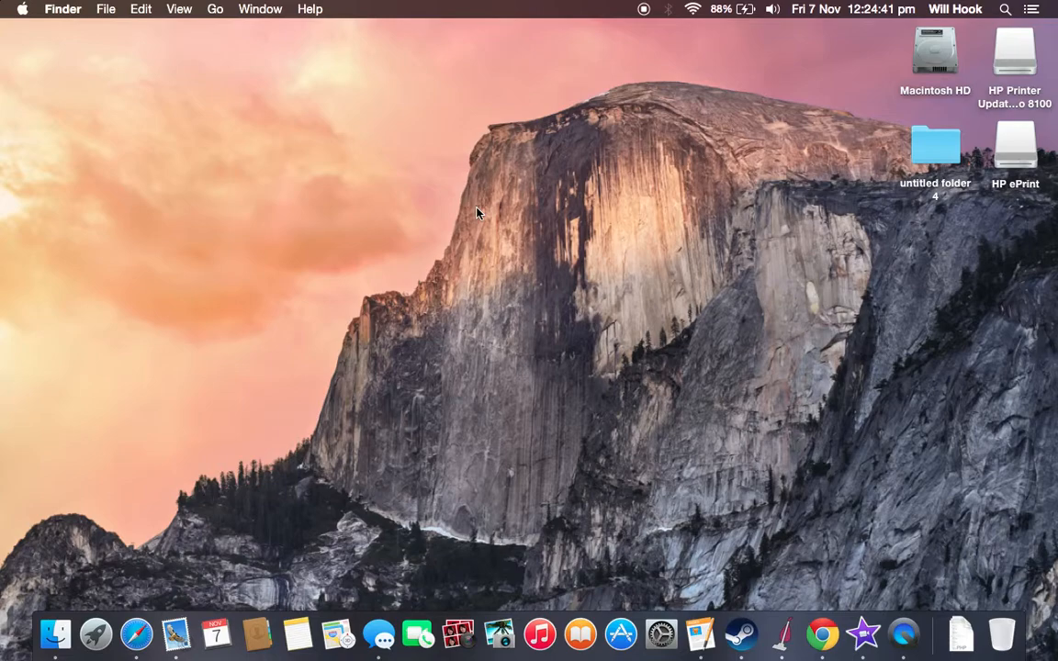
mouse_move(660, 7)
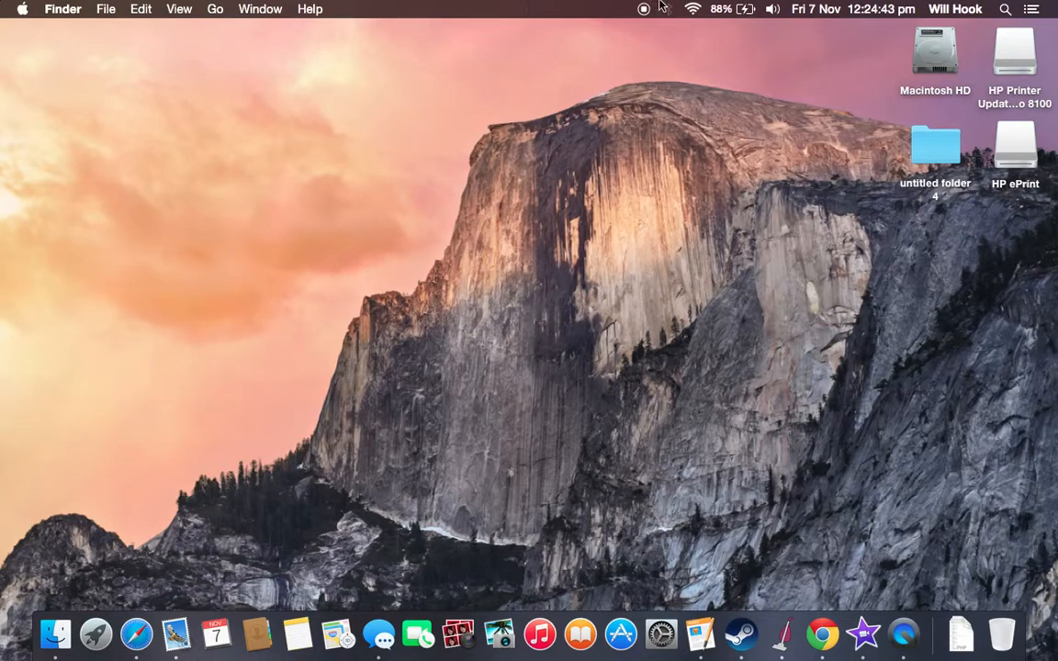